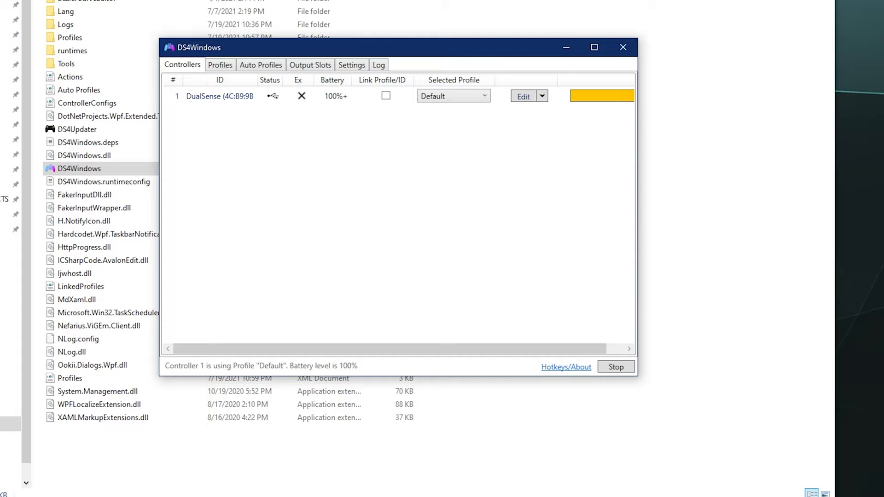
Show the saved profiles and select the Default profile for copying.
{"action": "left_click", "coordinate": [220, 64]}
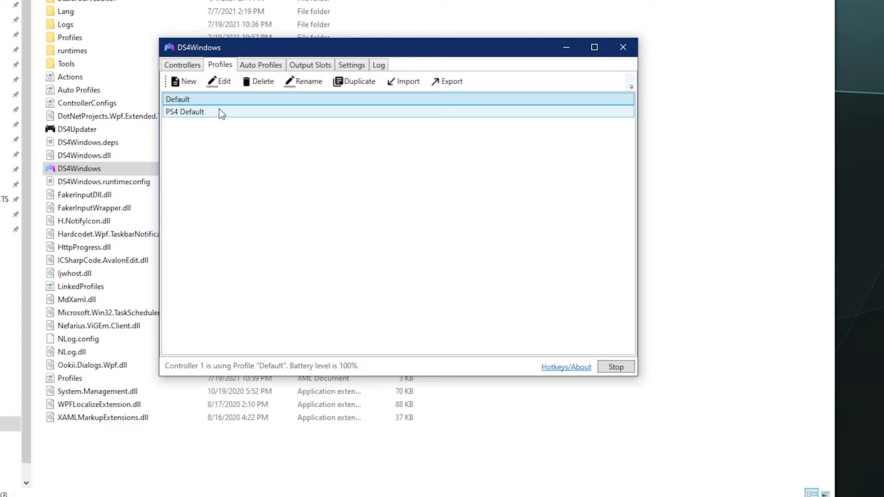
{"action": "left_click", "coordinate": [178, 100]}
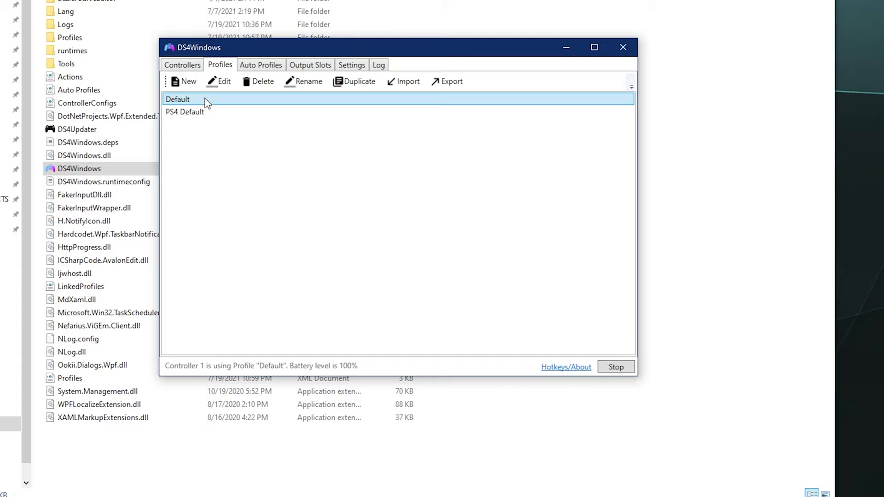
Duplicate Default as a new profile named 'Stick Drift Fix Default'.
{"action": "left_click", "coordinate": [308, 81]}
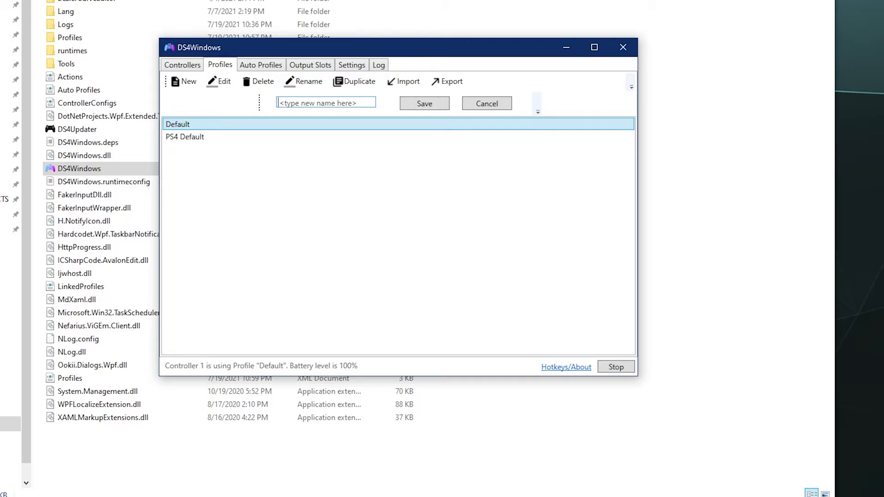
{"action": "type", "text": "Stick Drift Fix Default"}
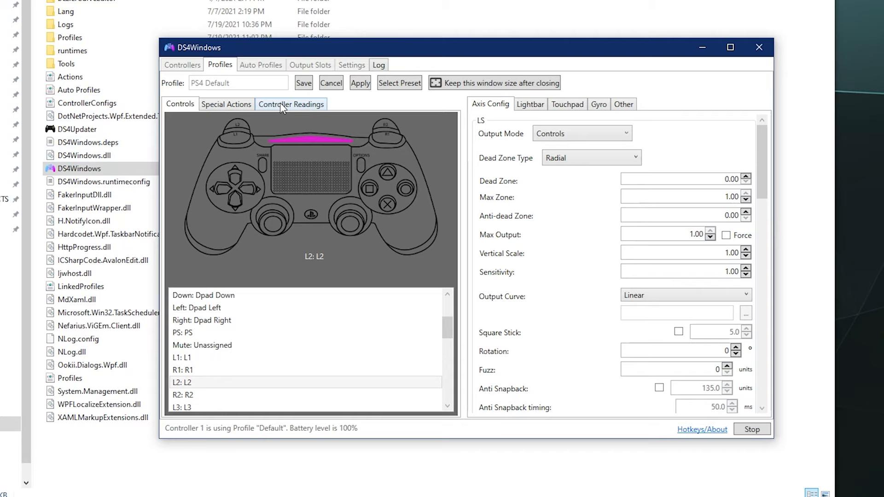
View live Controller Readings for both sticks, triggers and gyro.
{"action": "left_click", "coordinate": [291, 104]}
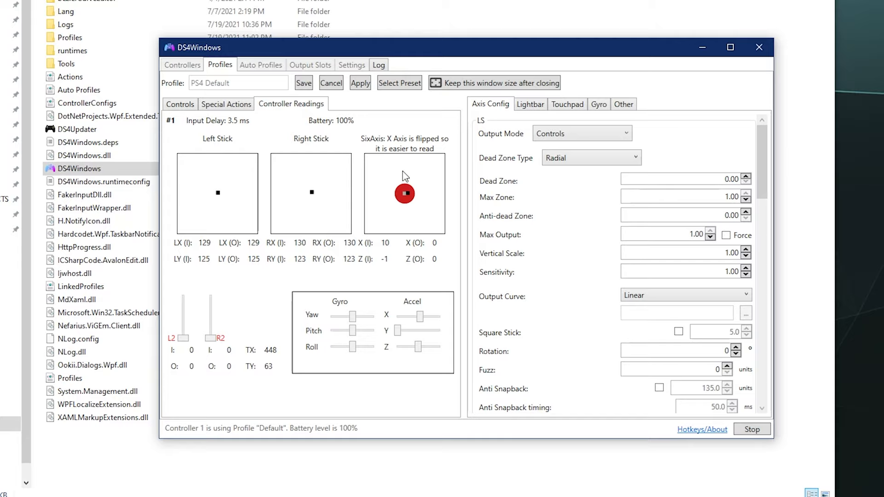
{"action": "mouse_move", "coordinate": [461, 96]}
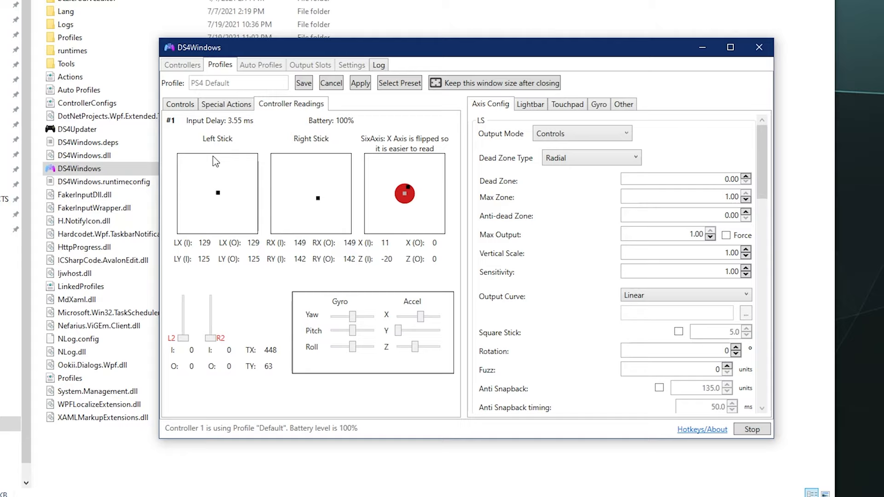
Raise the right stick dead zone above zero in the Axis Config panel.
{"action": "left_click", "coordinate": [683, 178]}
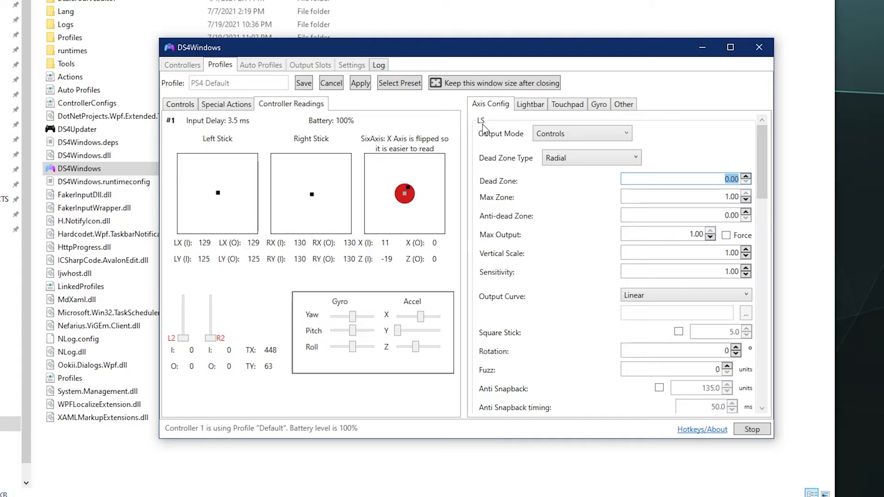
{"action": "scroll", "scroll_direction": "down", "scroll_amount": 3}
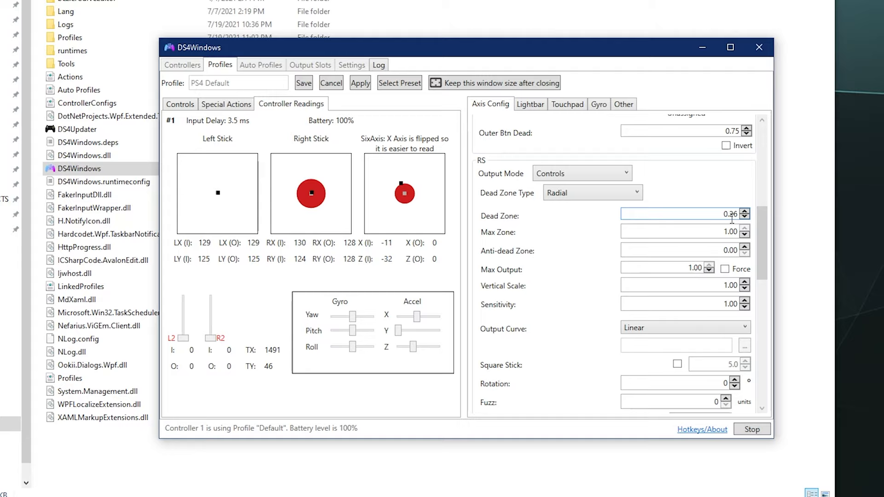
{"action": "left_click", "coordinate": [683, 232]}
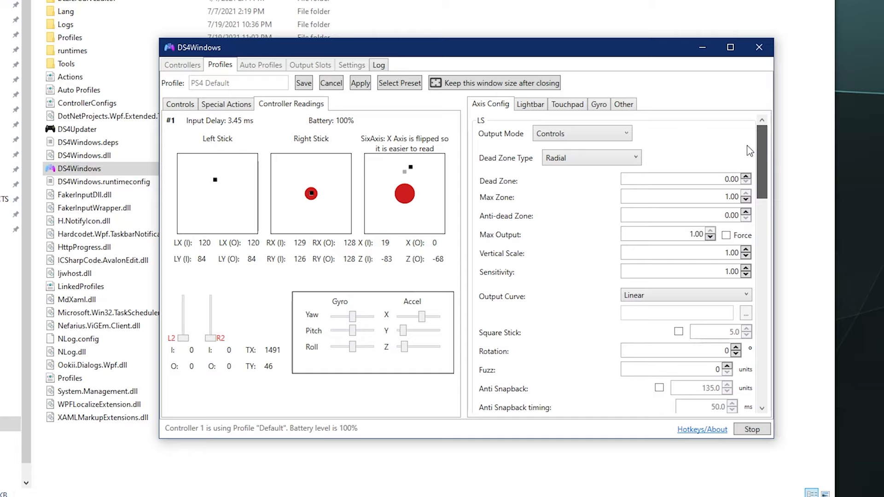
{"action": "left_click", "coordinate": [747, 177]}
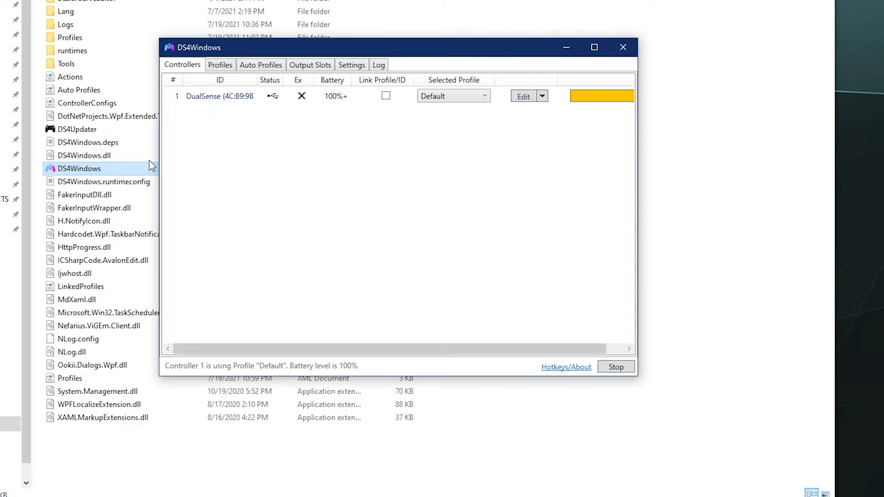
Assign the Stick Drift Fix Default profile to the DualSense controller.
{"action": "left_click", "coordinate": [452, 95]}
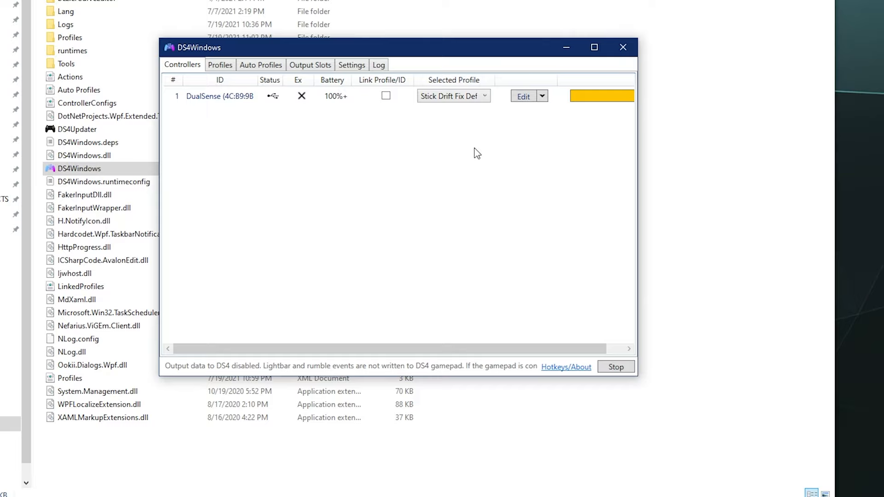